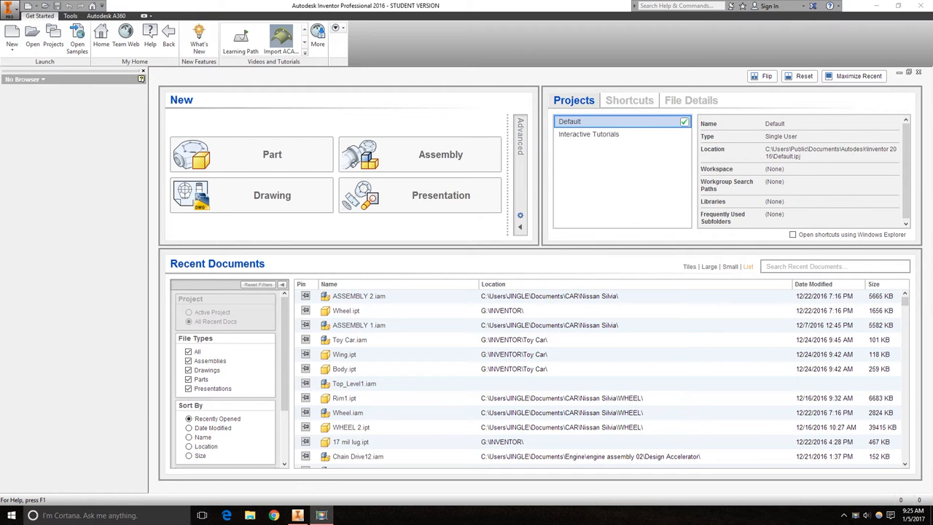
{"action": "mouse_move", "coordinate": [224, 196]}
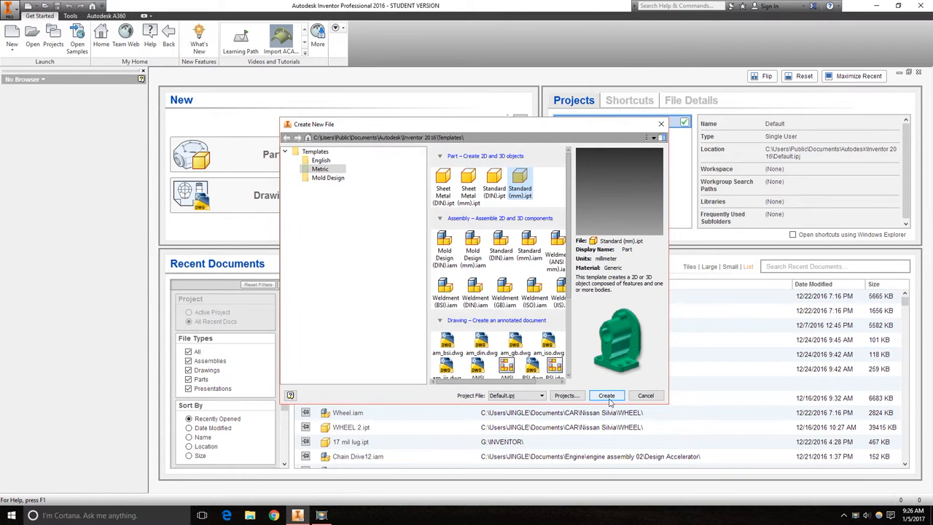
- Create a new metric part and start a 2D sketch
{"action": "left_click", "coordinate": [605, 395]}
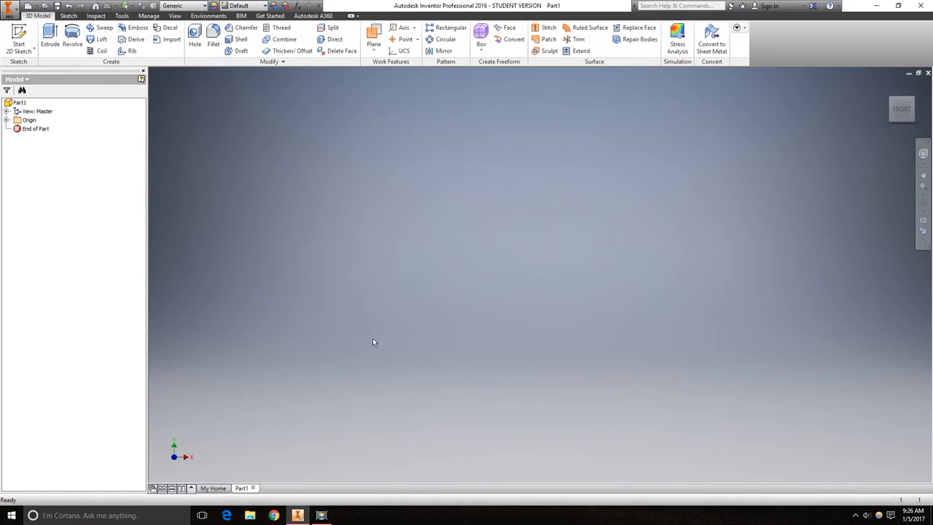
{"action": "mouse_move", "coordinate": [352, 315]}
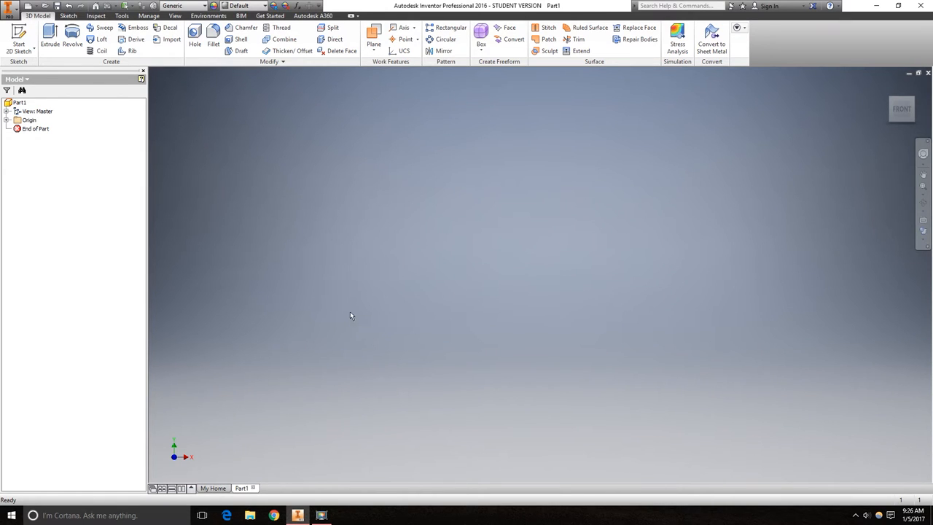
{"action": "mouse_move", "coordinate": [280, 238]}
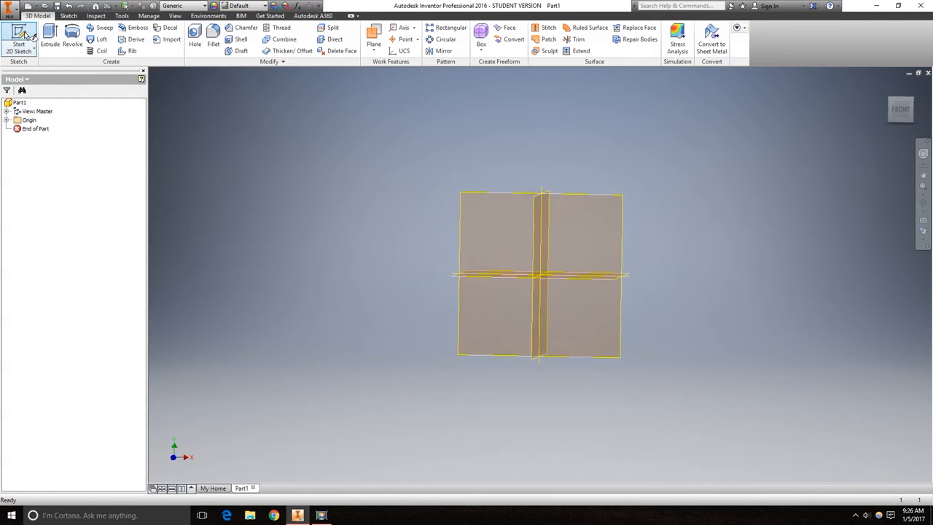
{"action": "left_click", "coordinate": [15, 38]}
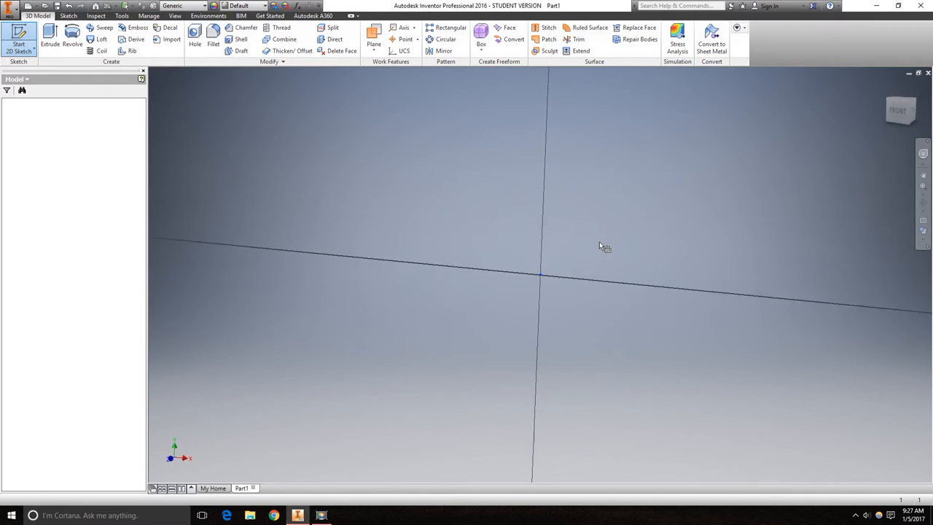
- Sketch on the origin plane a 38 mm vertical line joined to a 74 mm horizontal line
{"action": "left_click", "coordinate": [16, 36]}
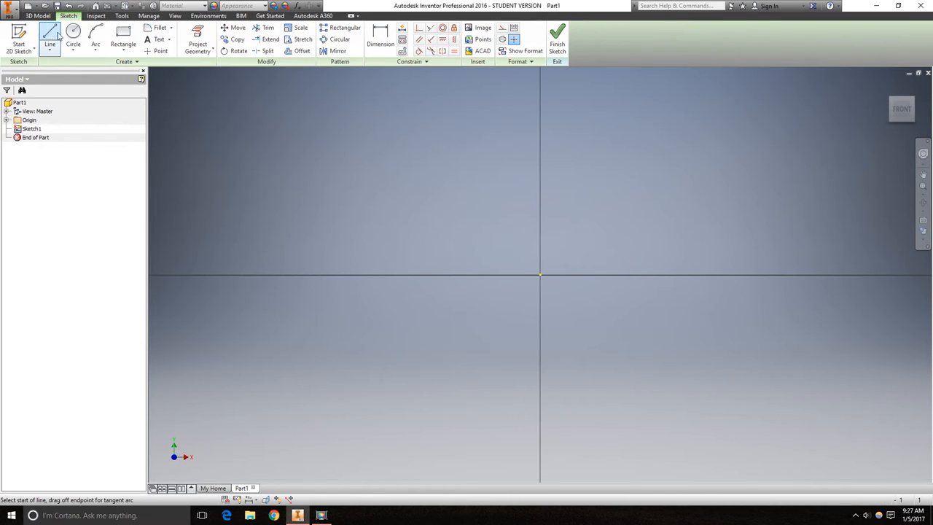
{"action": "left_click", "coordinate": [540, 276]}
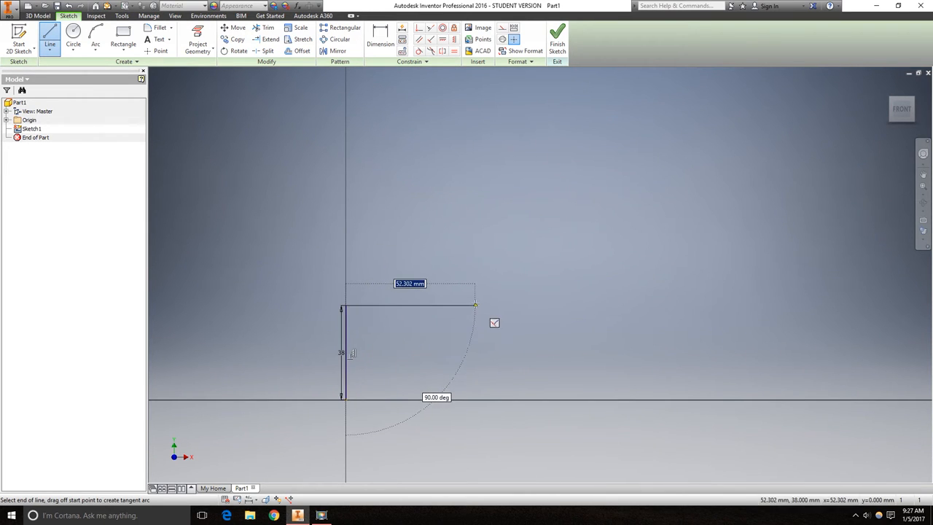
{"action": "type", "text": "74"}
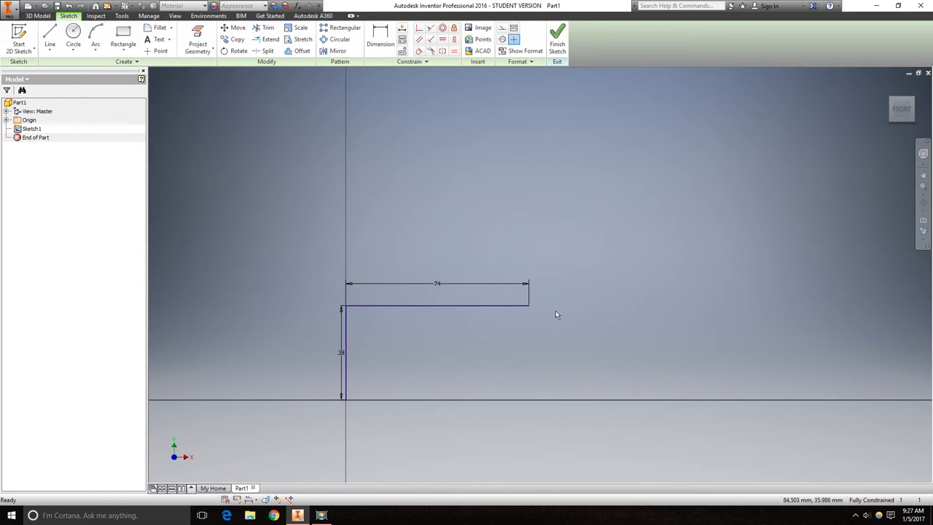
{"action": "mouse_move", "coordinate": [143, 30]}
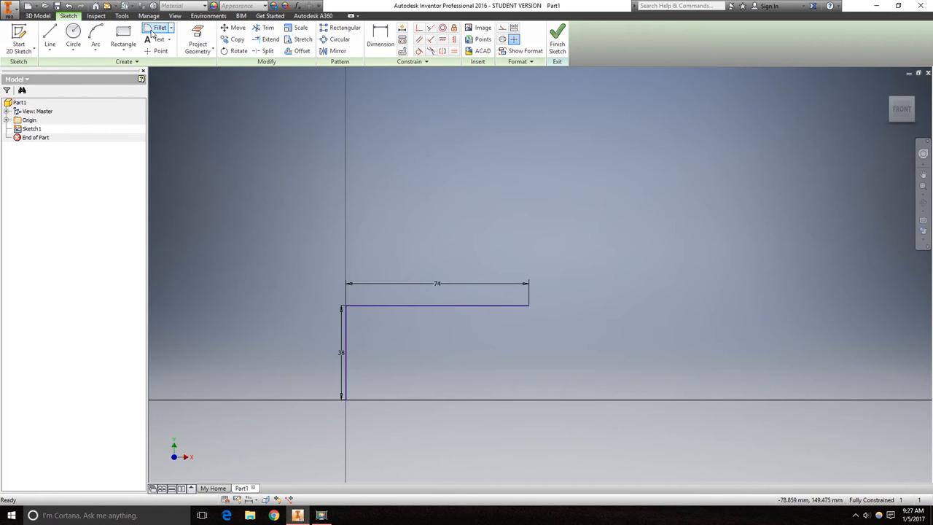
- Fillet the corner between the two path lines with a 10 mm radius
{"action": "left_click", "coordinate": [155, 32]}
{"action": "type", "text": "10"}
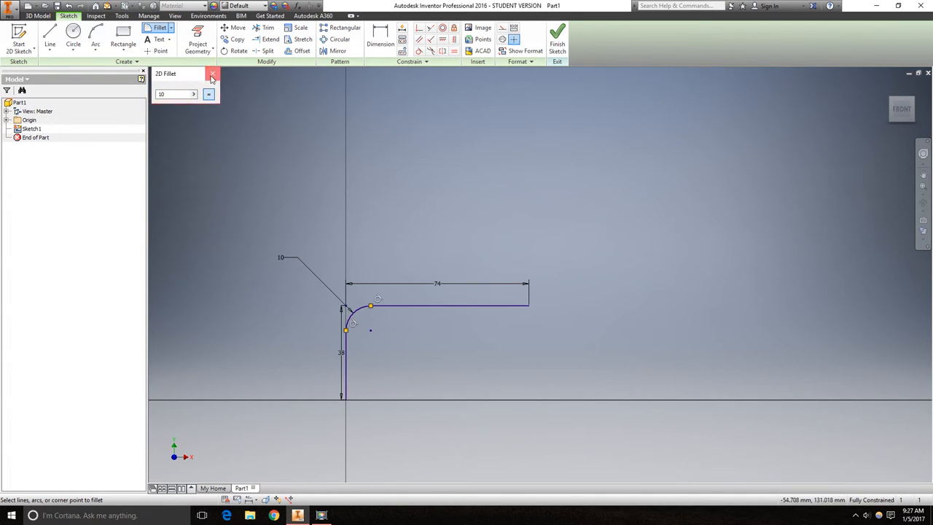
{"action": "left_click", "coordinate": [212, 78]}
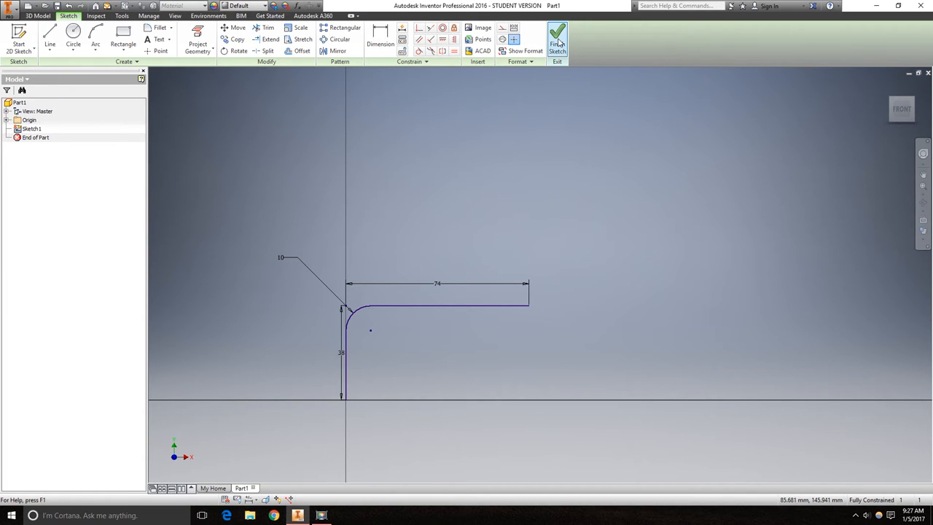
- Finish Sketch1 and create Sketch2 on the XZ origin plane
{"action": "left_click", "coordinate": [558, 37]}
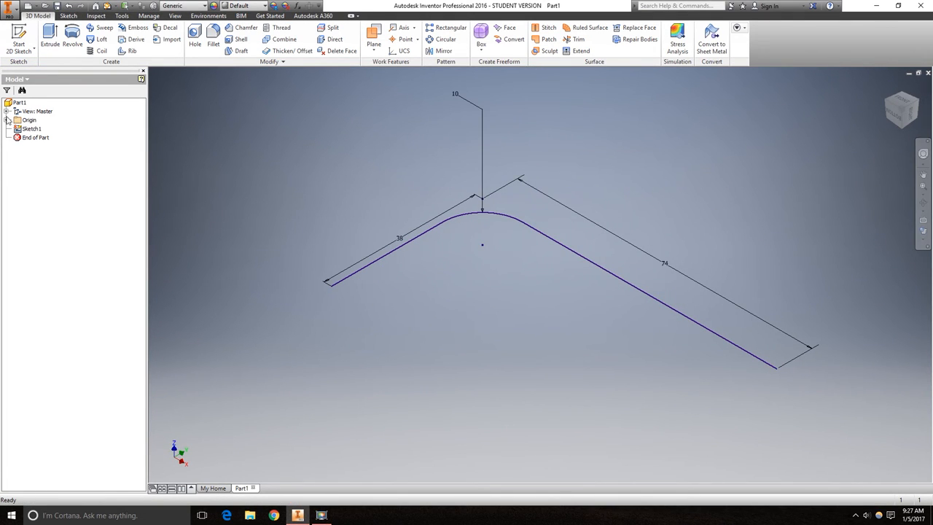
{"action": "left_click", "coordinate": [21, 120]}
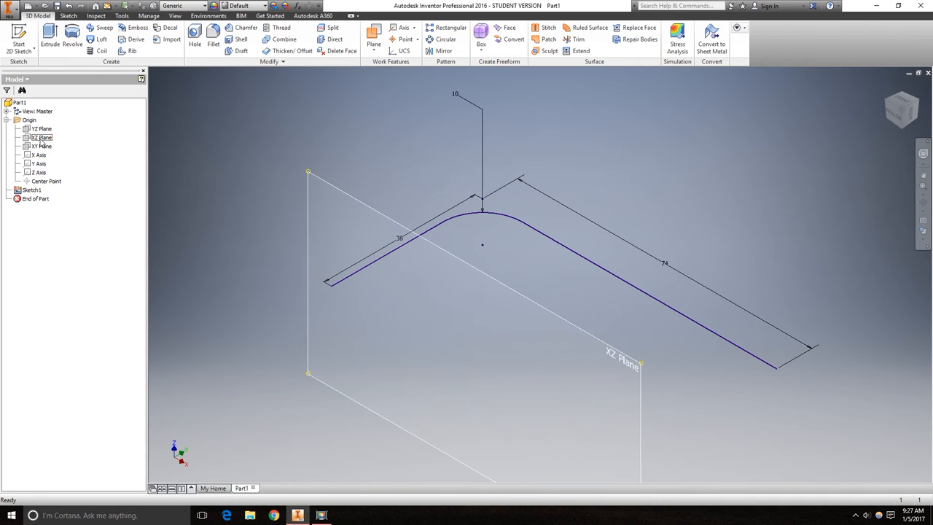
{"action": "left_click", "coordinate": [41, 137]}
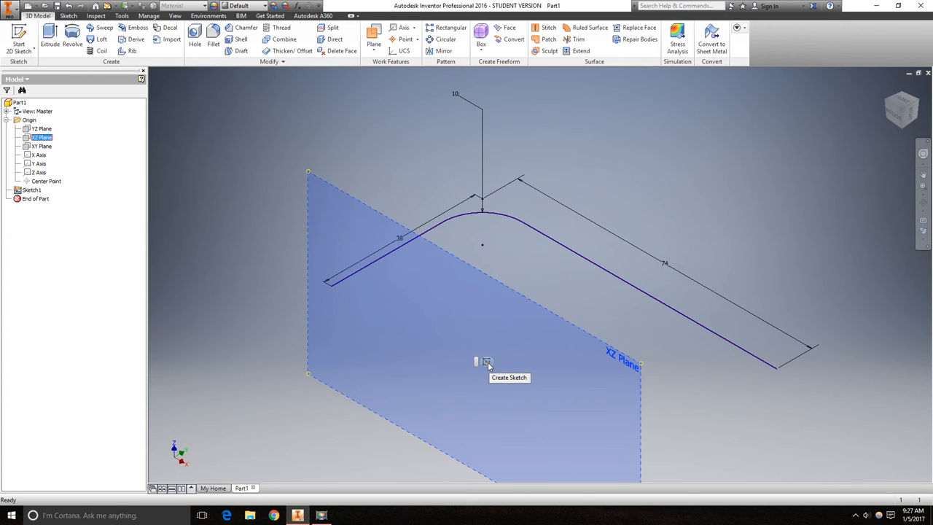
{"action": "left_click", "coordinate": [486, 363]}
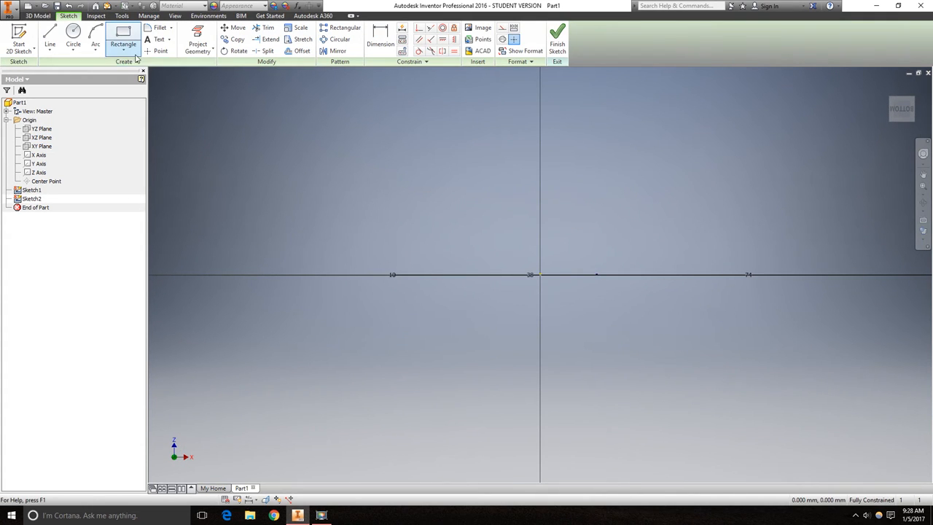
- Draw a six-sided polygon centred on the origin
{"action": "left_click", "coordinate": [121, 34]}
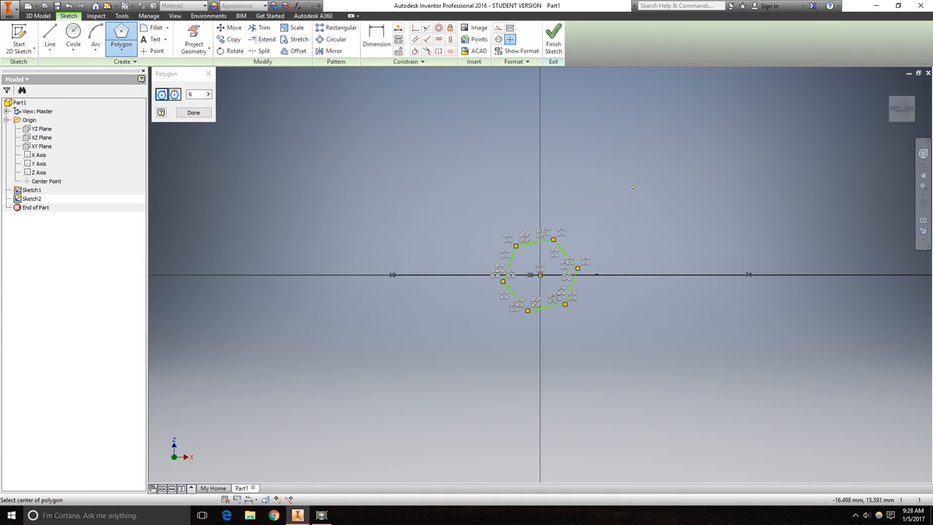
{"action": "mouse_move", "coordinate": [629, 187]}
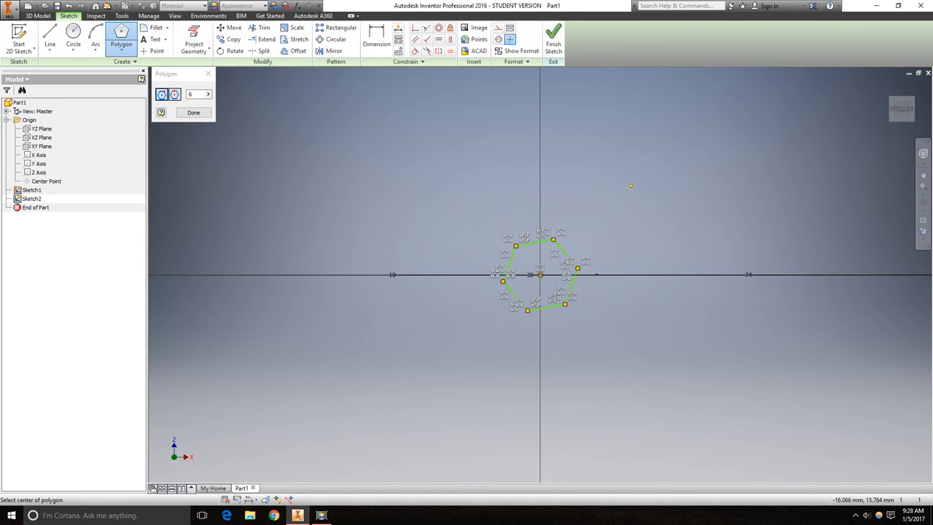
{"action": "left_click", "coordinate": [192, 112]}
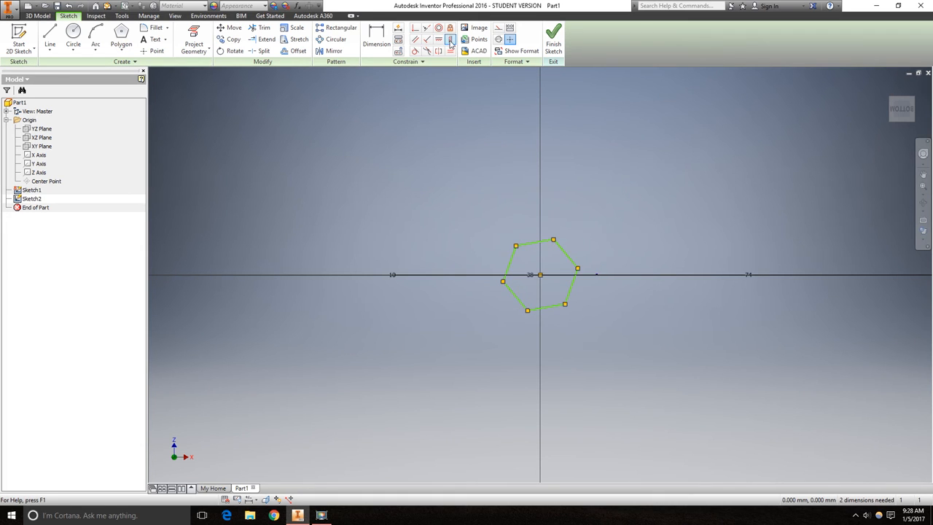
{"action": "mouse_move", "coordinate": [435, 39]}
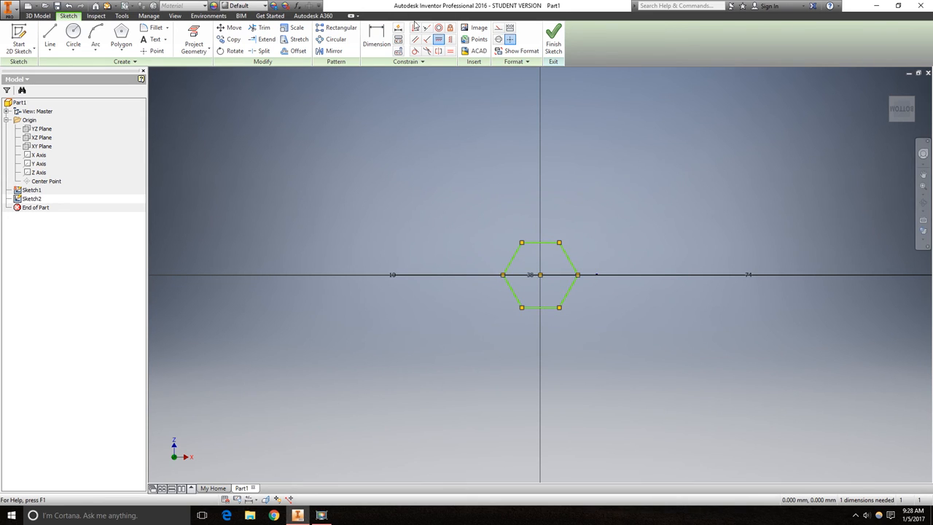
- Dimension the hexagon 5 mm and finish the profile sketch
{"action": "left_click", "coordinate": [376, 40]}
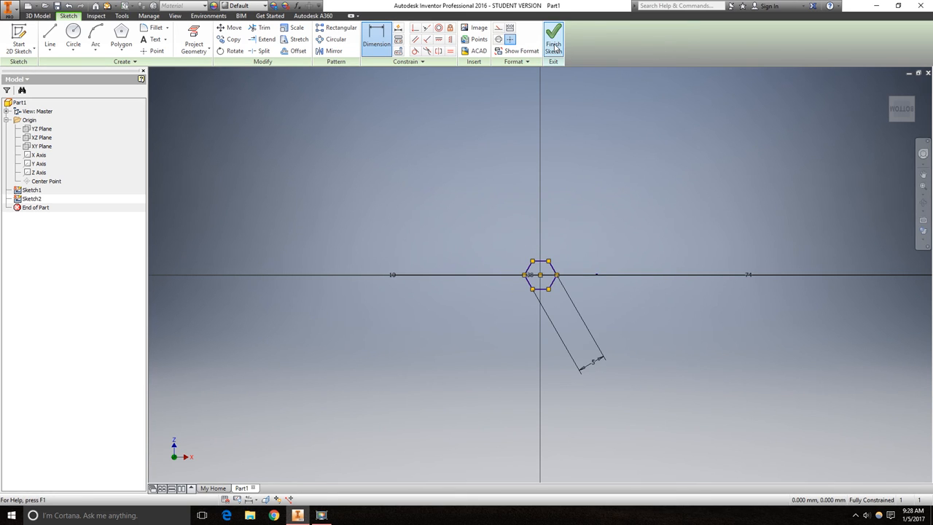
{"action": "left_click", "coordinate": [549, 41]}
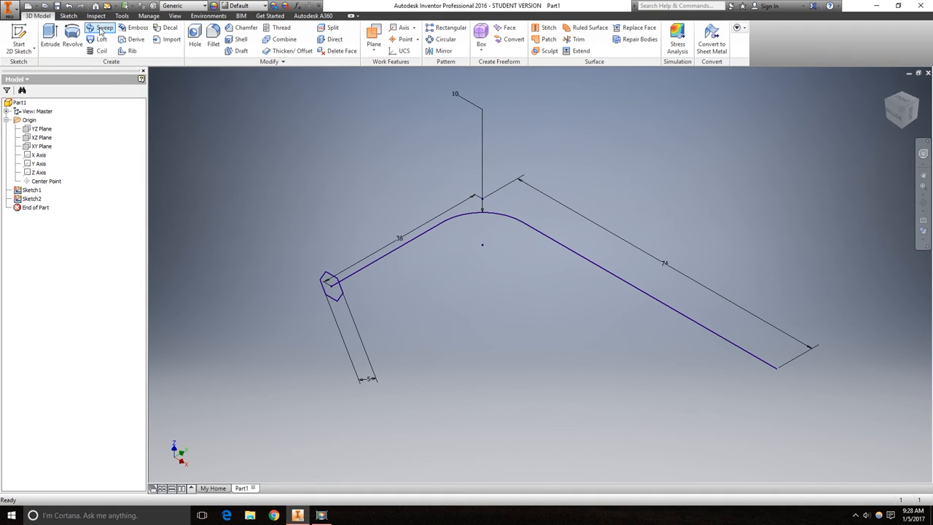
- Sweep the hexagon profile along the filleted L-shaped path to create Sweep1
{"action": "left_click", "coordinate": [95, 31]}
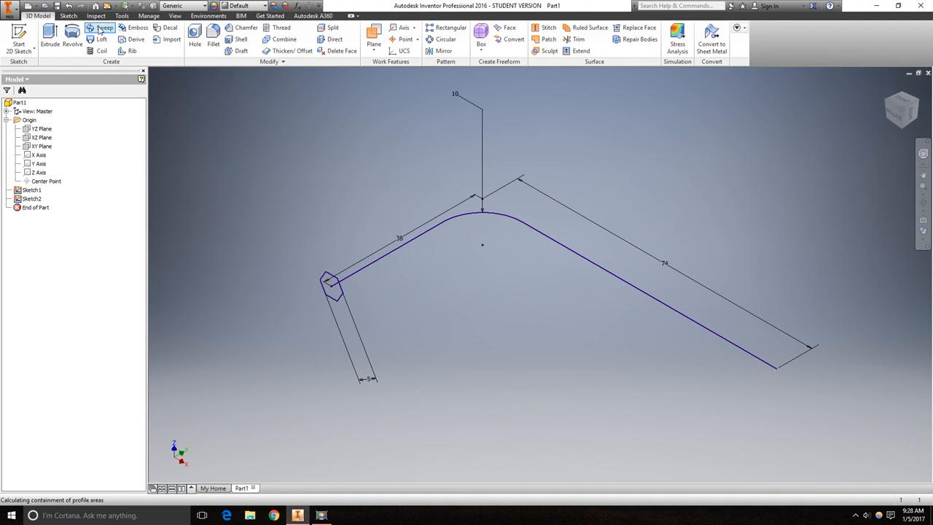
{"action": "left_click", "coordinate": [100, 29]}
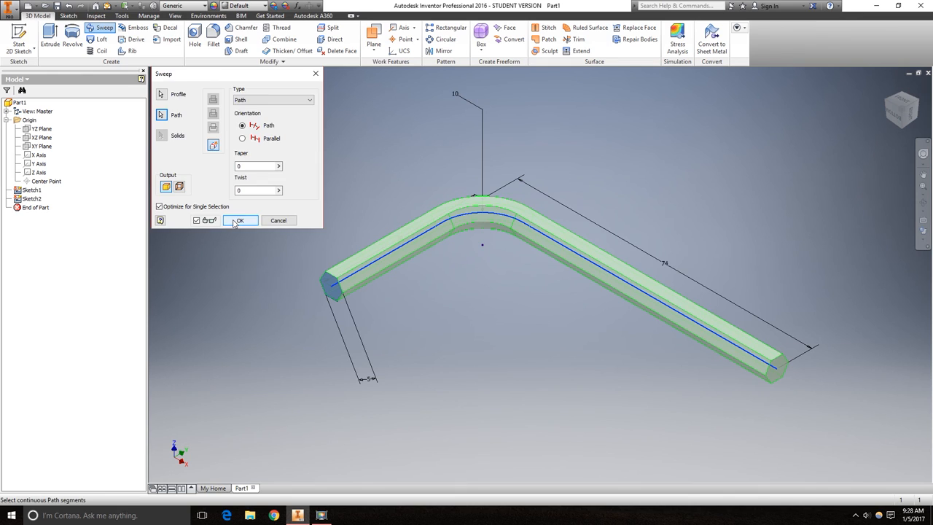
{"action": "left_click", "coordinate": [240, 220]}
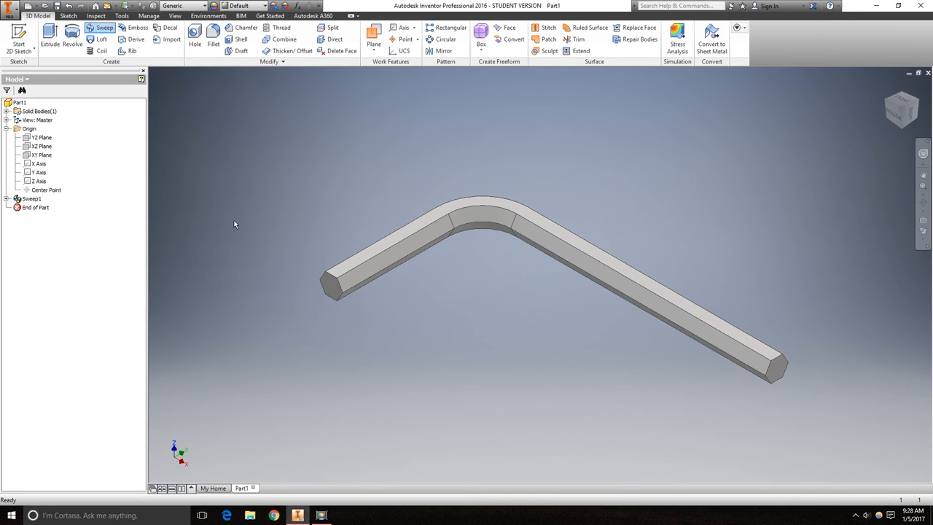
{"action": "mouse_move", "coordinate": [681, 467]}
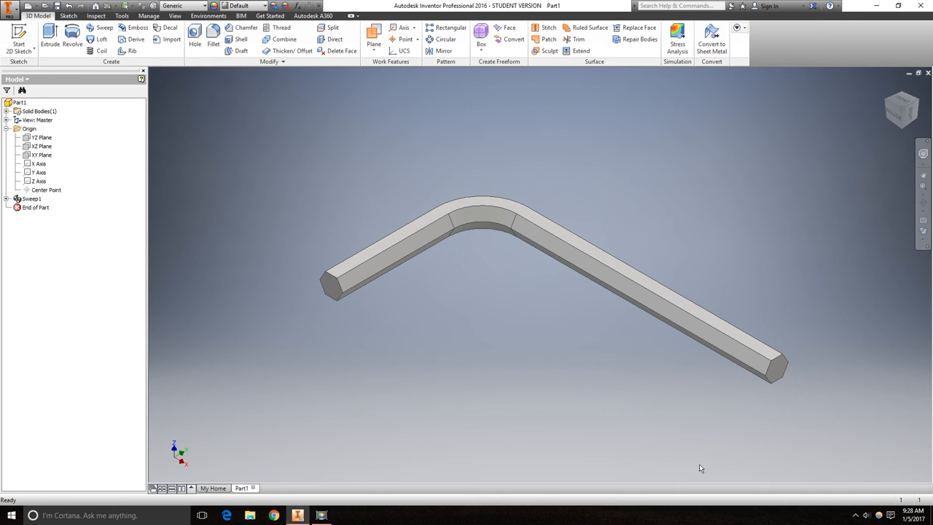